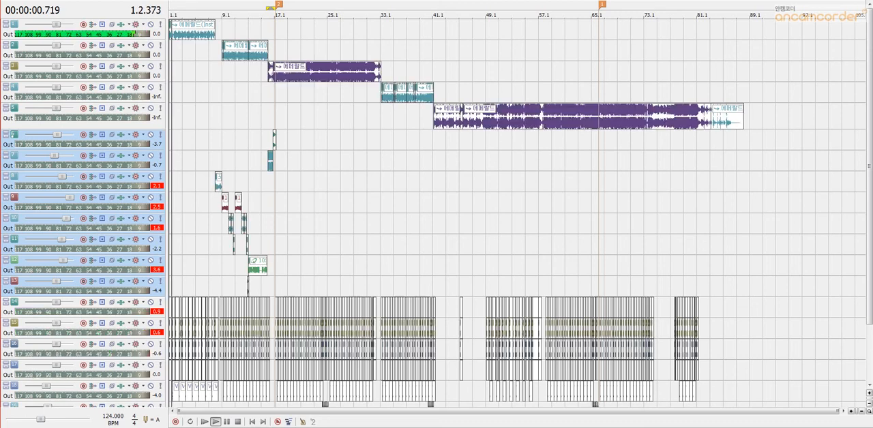
Step: Start playback of the multitrack song from the project start and let it run about 12 seconds
{"action": "left_click", "coordinate": [214, 421]}
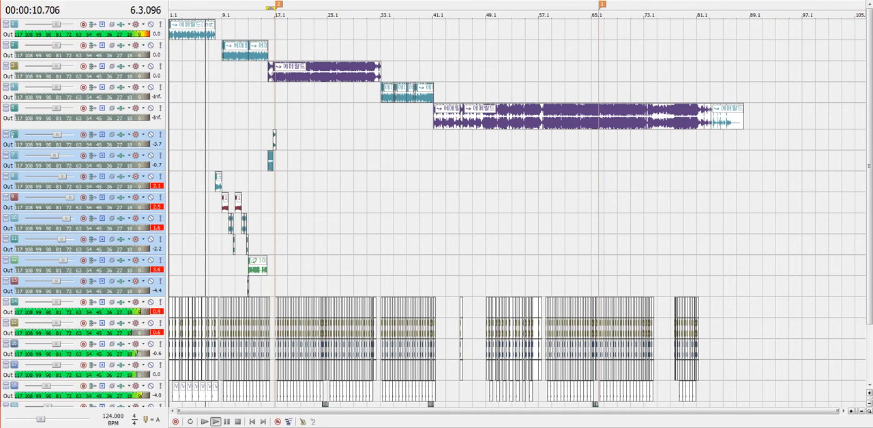
{"action": "left_click", "coordinate": [214, 421]}
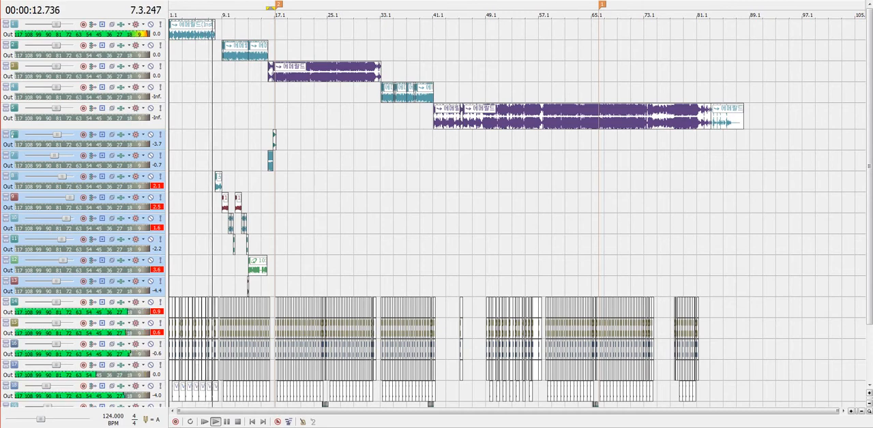